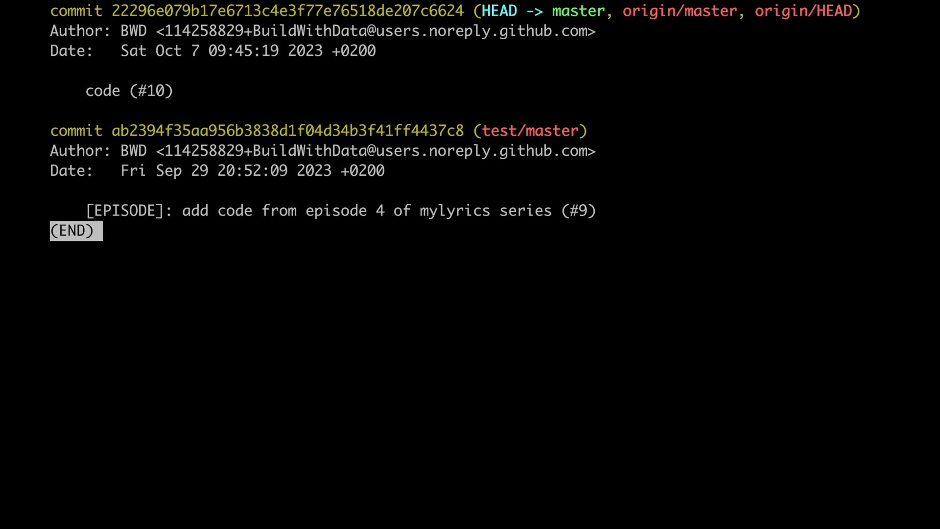
mouse_move(187, 233)
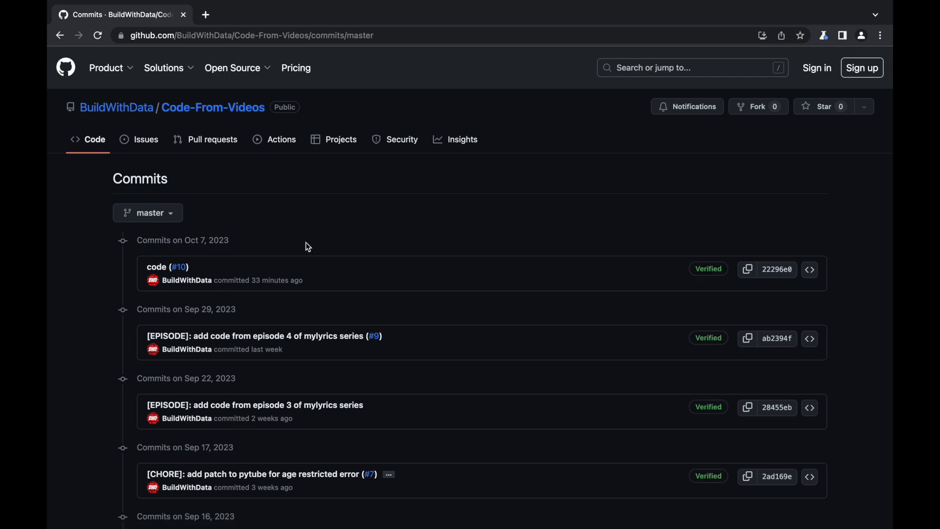
Open the 'code (#10)' commit's detail page and select its title to inspect the changes
left_click(156, 267)
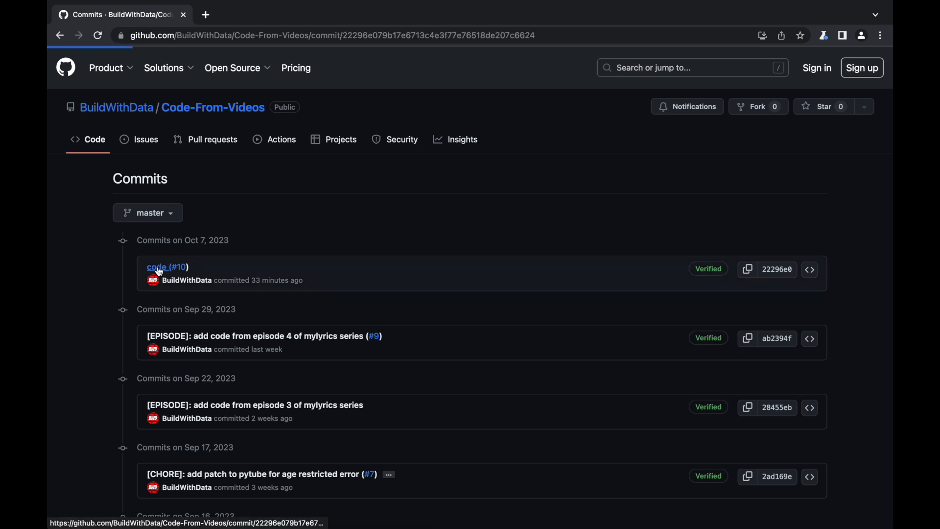
left_click(156, 266)
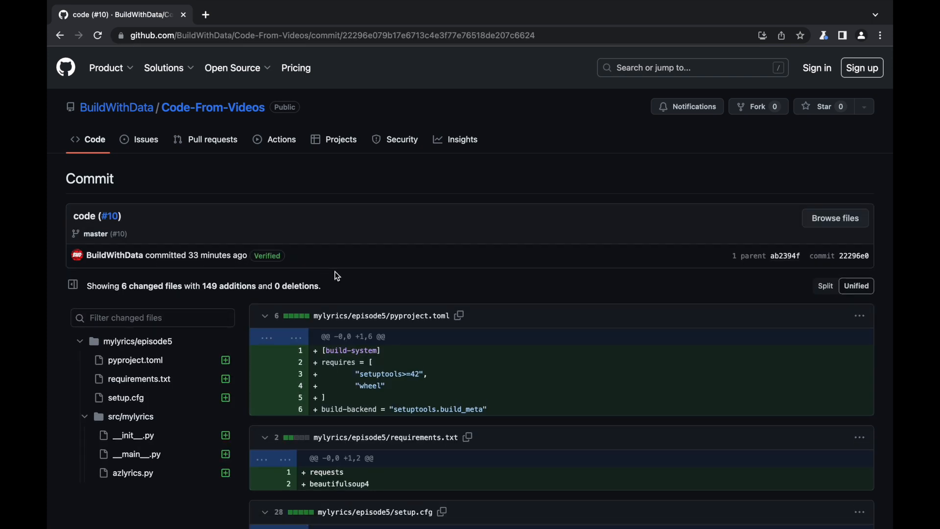
double_click(84, 216)
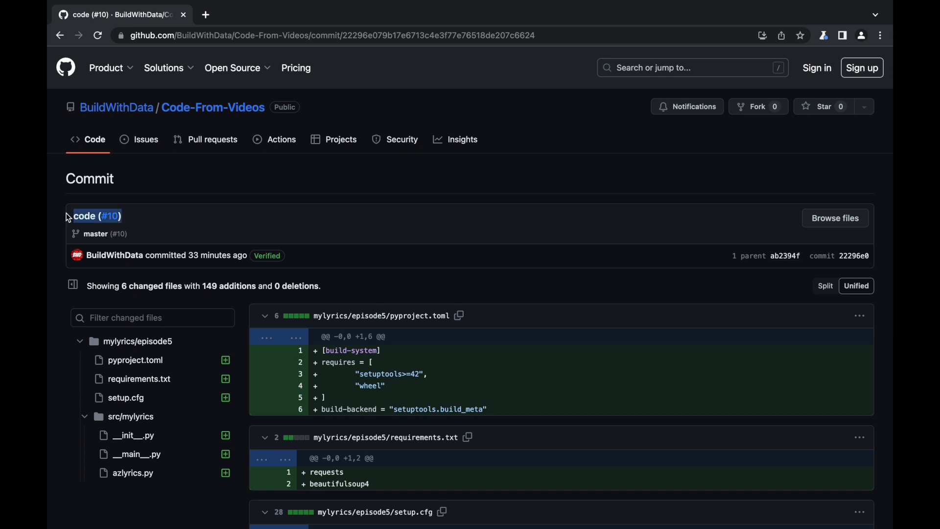
mouse_move(374, 230)
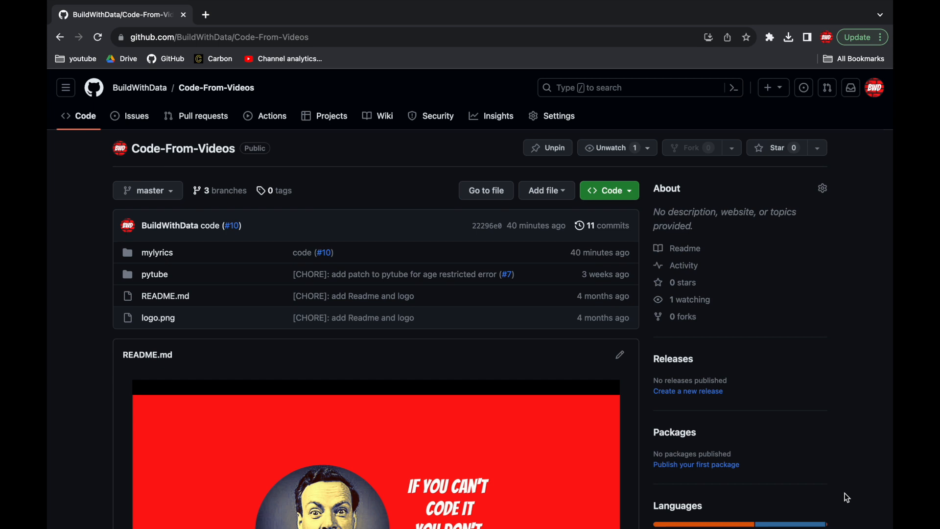
mouse_move(728, 392)
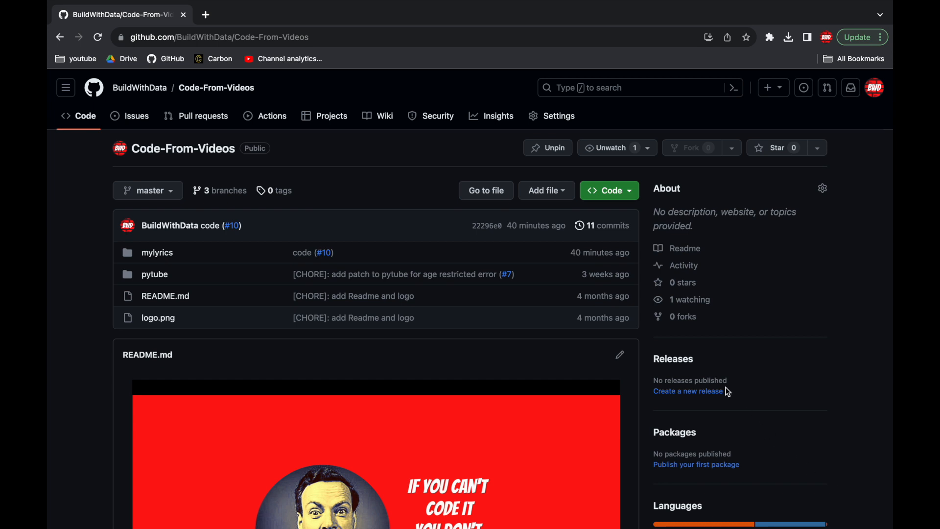
Reopen the 'code (#10)' commit from master's history, then list BuildWithData's repositories
left_click(607, 225)
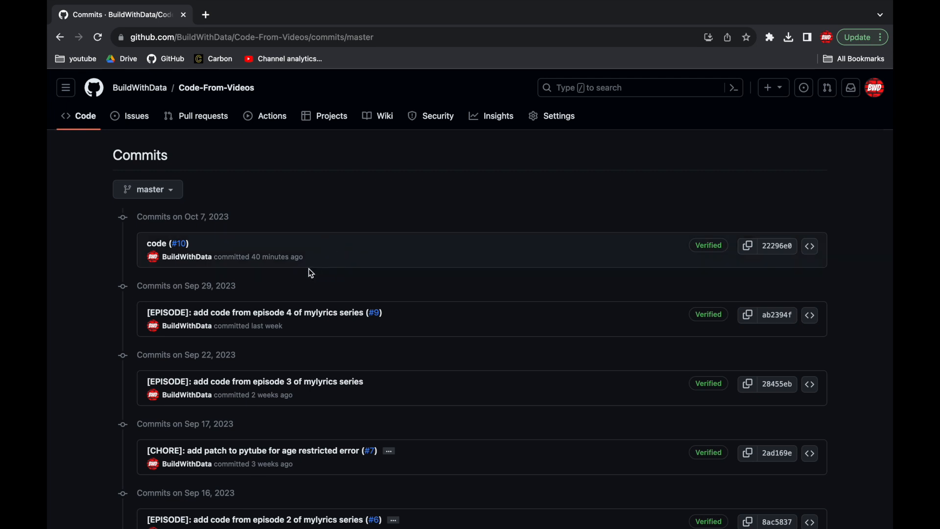
left_click(156, 243)
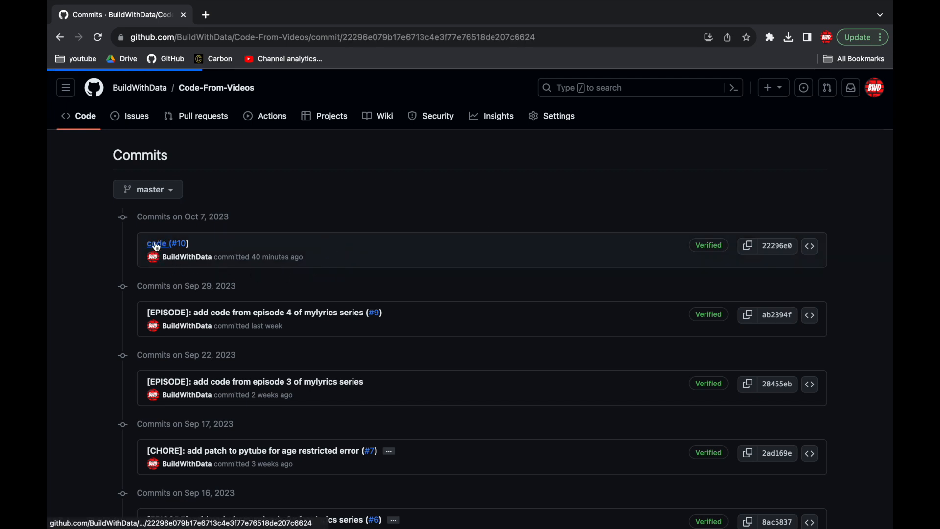
left_click(155, 243)
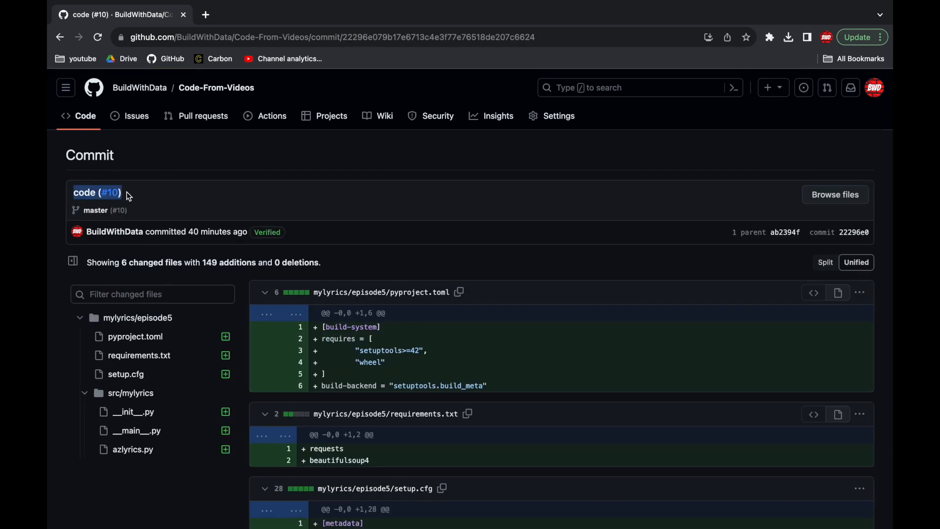
mouse_move(252, 193)
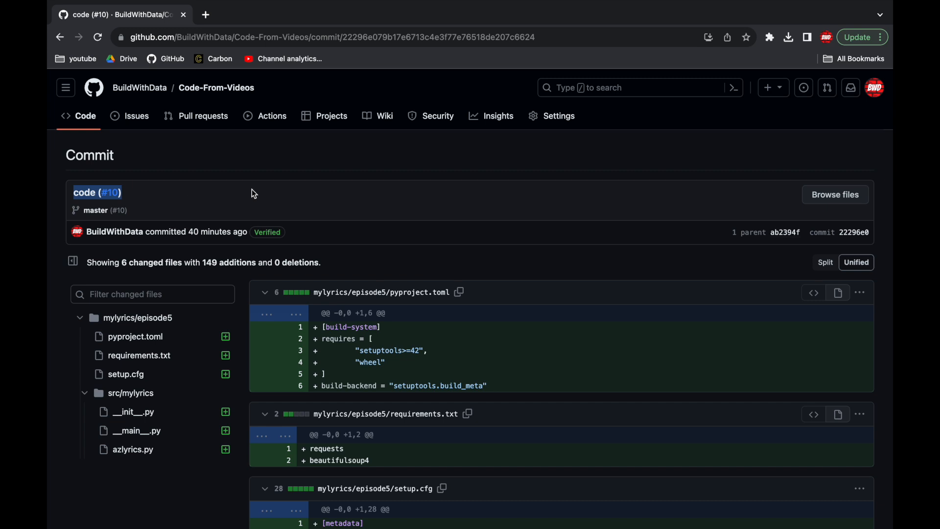
mouse_move(140, 88)
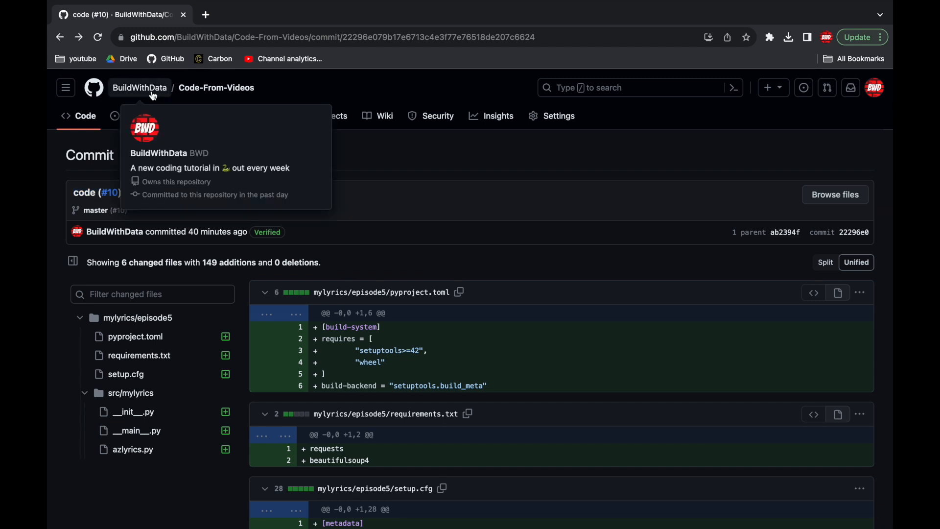
left_click(141, 87)
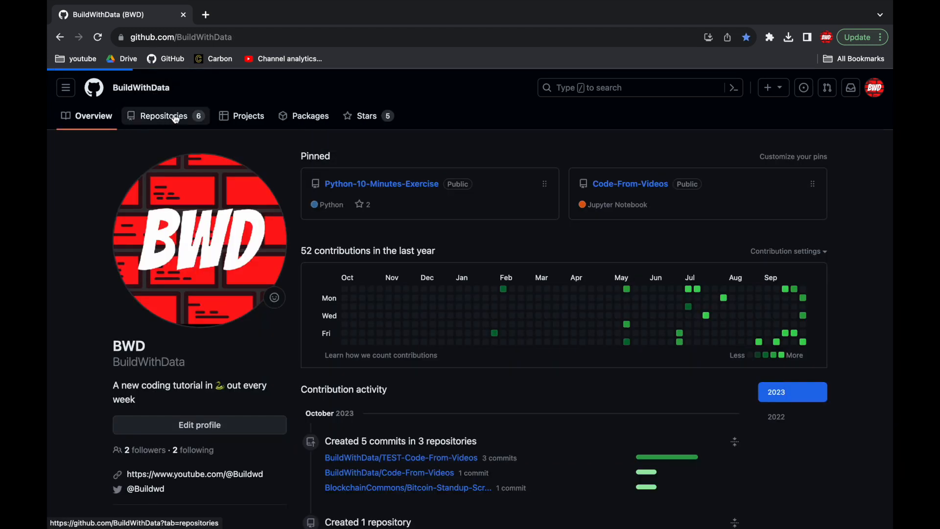
left_click(163, 116)
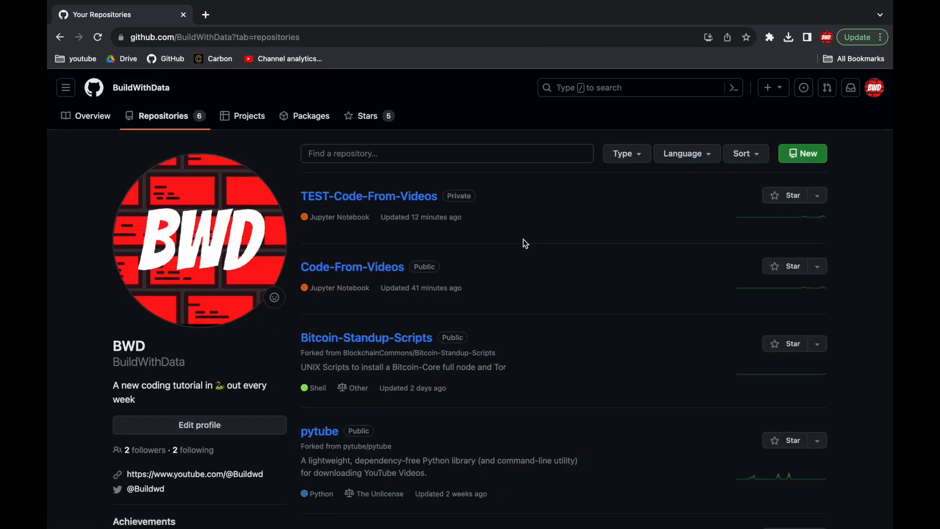
mouse_move(368, 196)
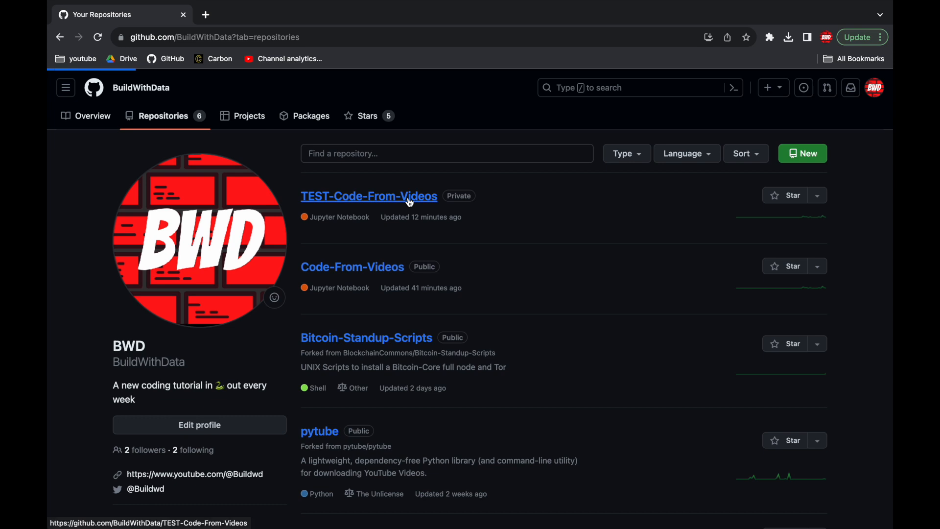
Open private TEST-Code-From-Videos and view its master commits, topped by episode 4
left_click(369, 196)
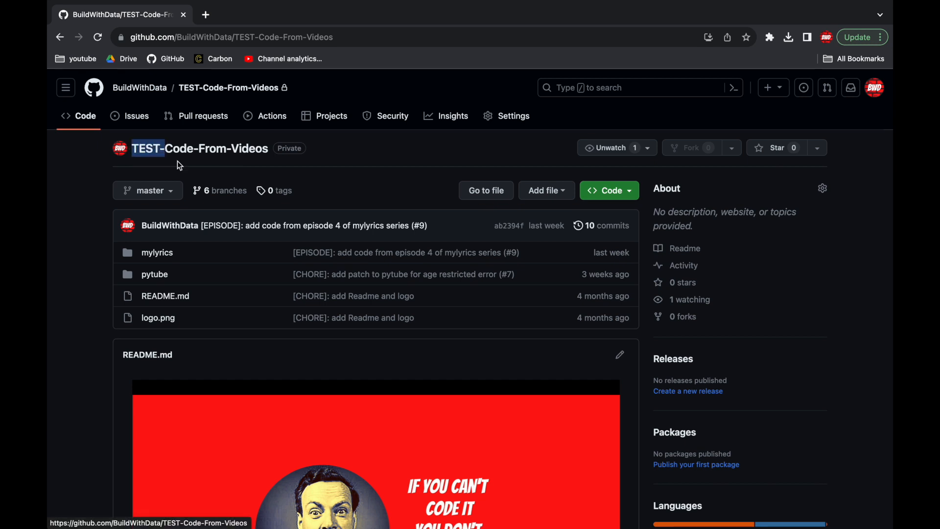
mouse_move(181, 168)
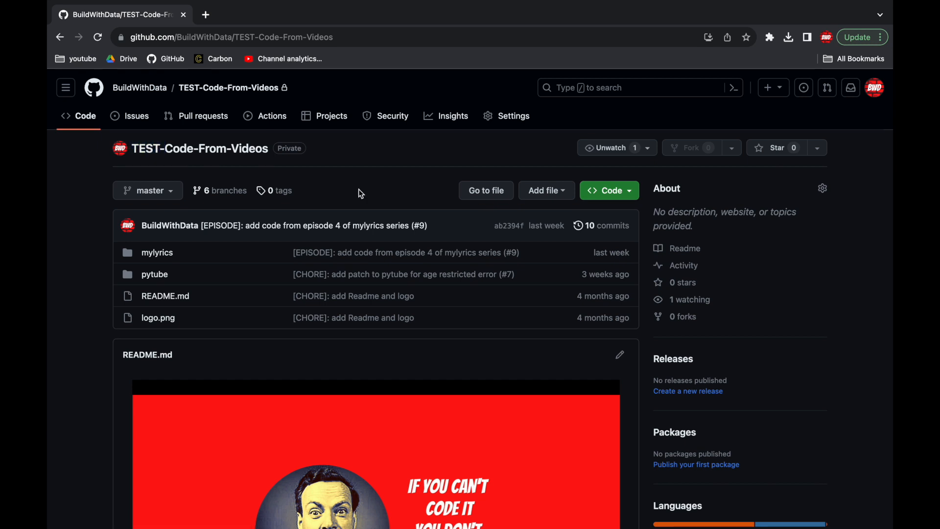
left_click(606, 225)
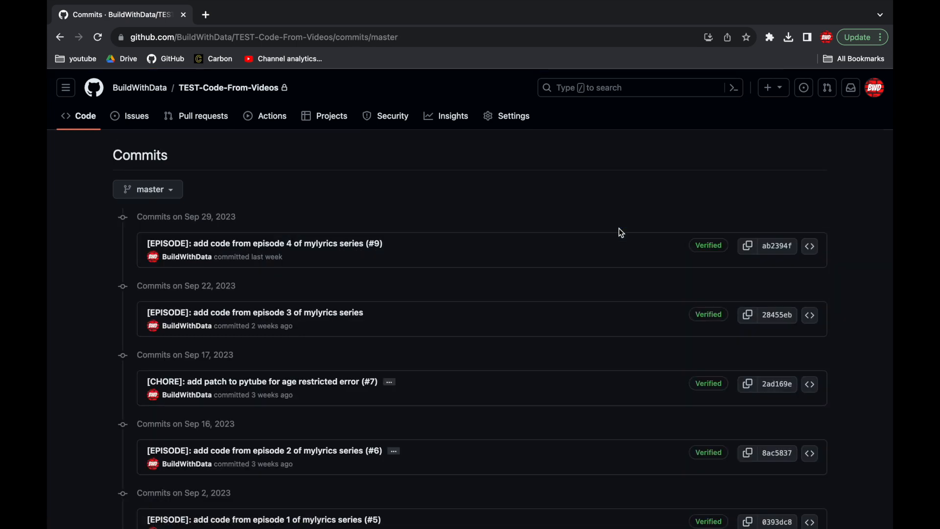
mouse_move(294, 248)
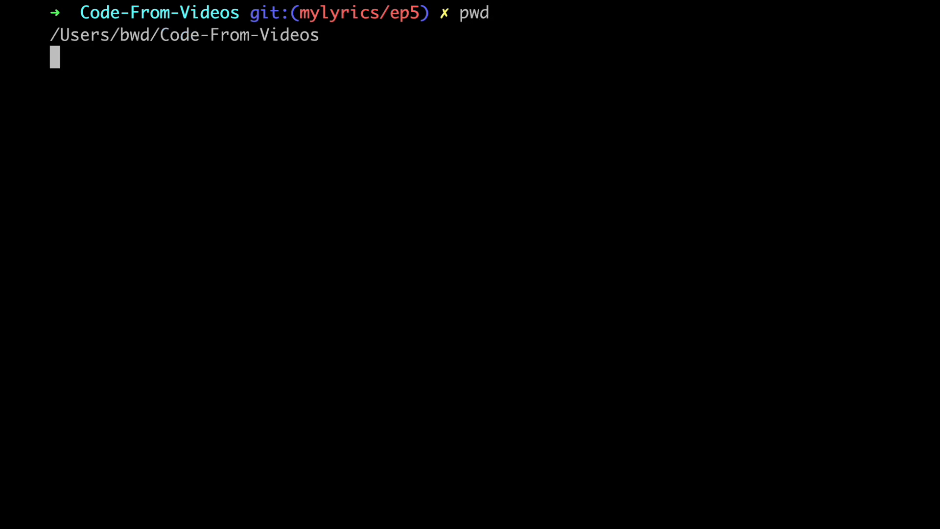
Commit the episode5 files with message 'code' and push mylyrics/ep5 to origin
type("git:(mylyrics/ep5) ✗ git status")
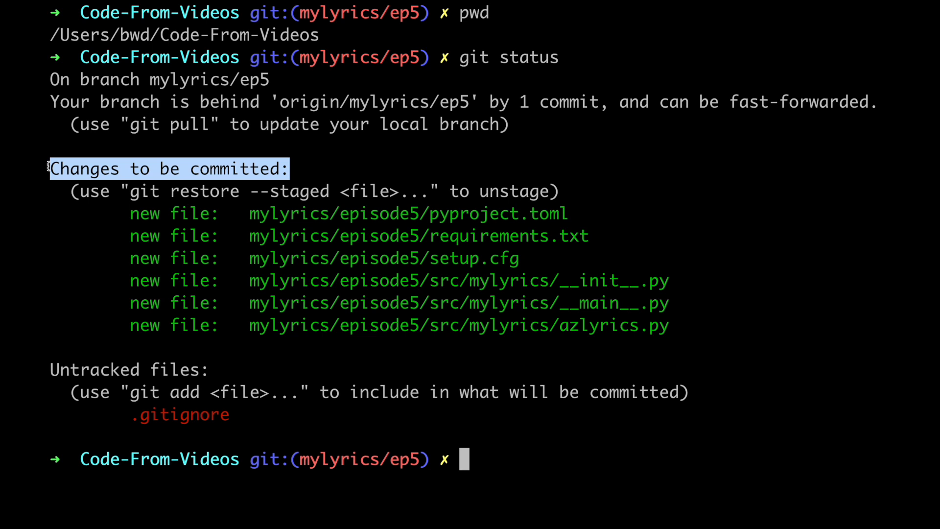
type("git commit")
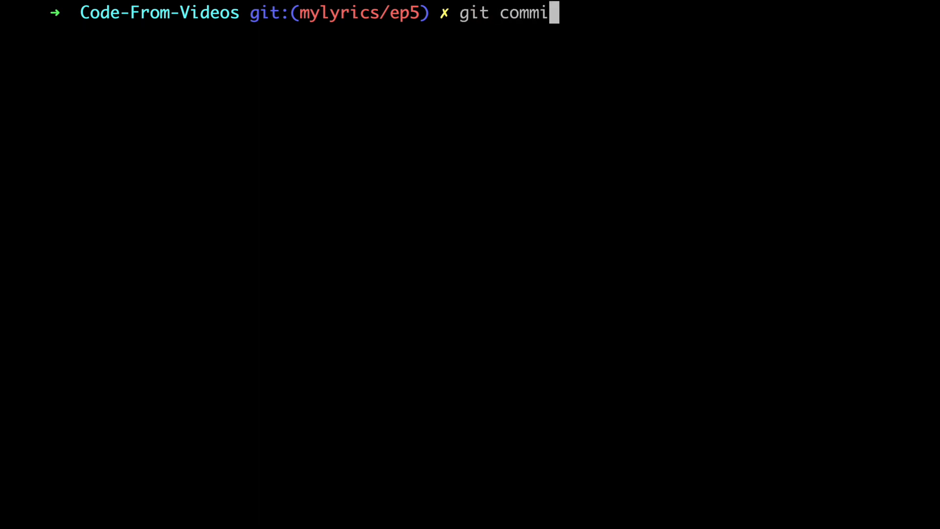
type("t -m \"code")
type("git log -1")
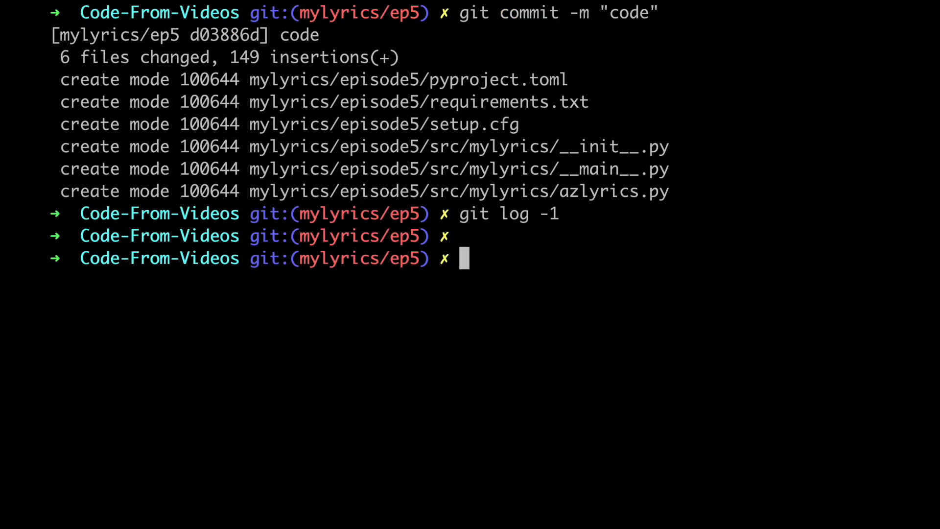
type("git pu")
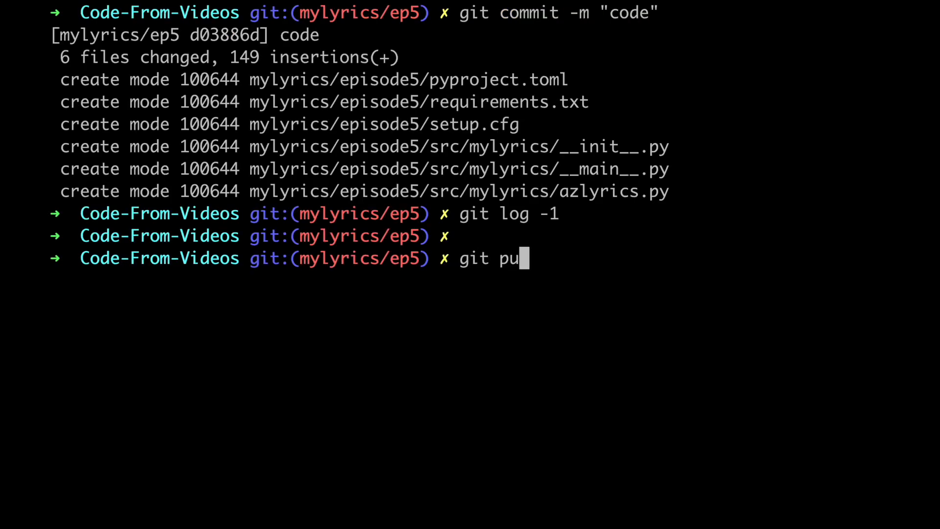
type("sh origin")
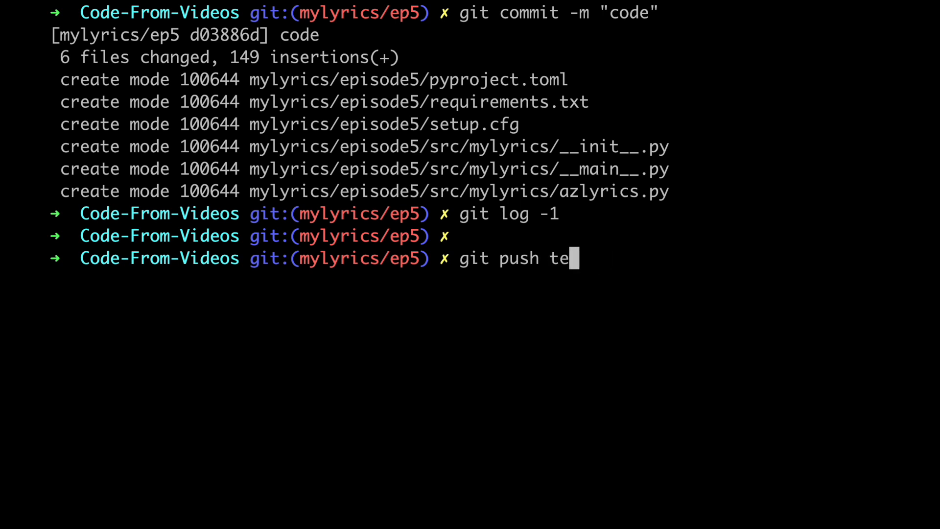
type("st")
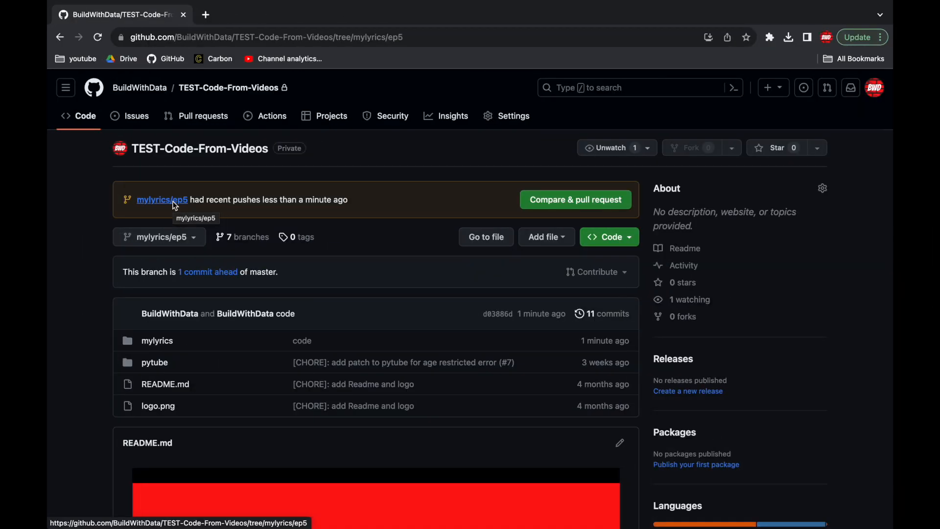
Create a pull request titled '[EPISODE]: add code from episode 5 of mylyric'
left_click(574, 200)
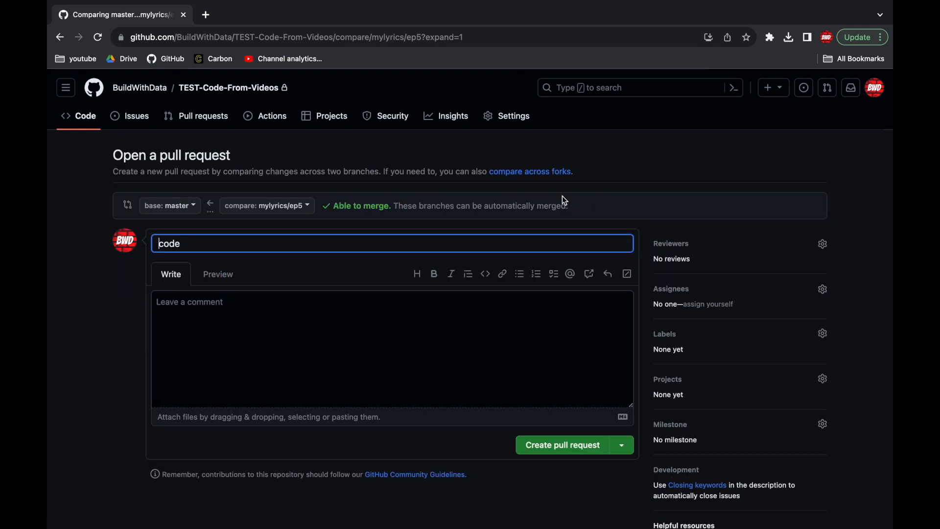
type("[EPISODE]: add code from episode 5 of mylyric")
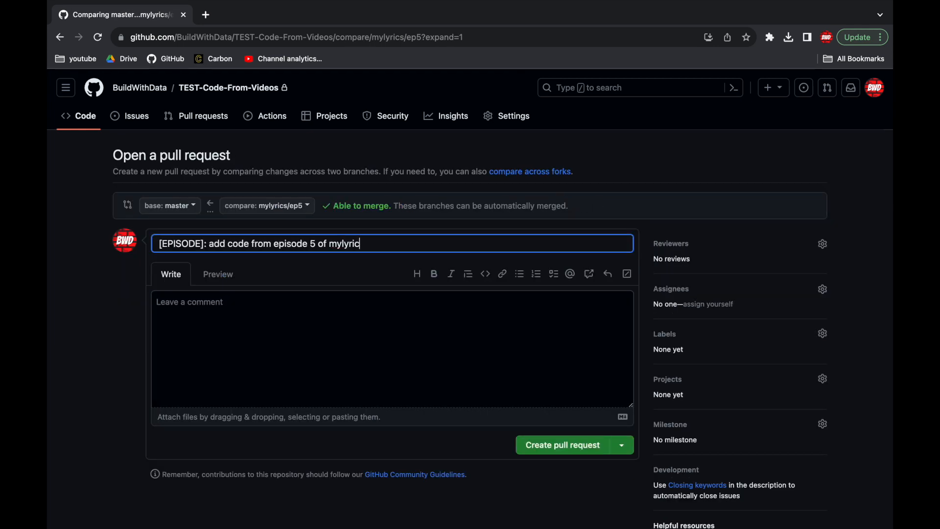
left_click(562, 445)
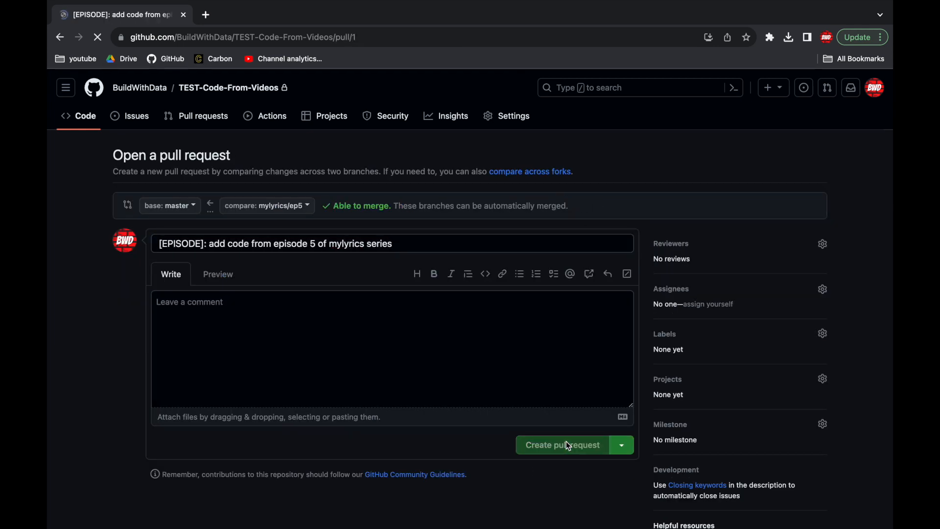
left_click(561, 445)
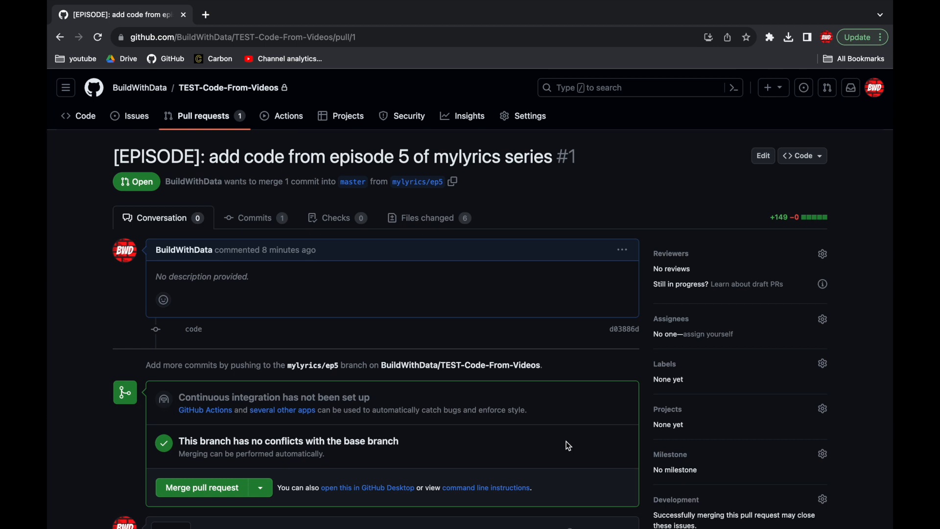
Squash-merge the pull request into master and view master's commit history
scroll("down", 3)
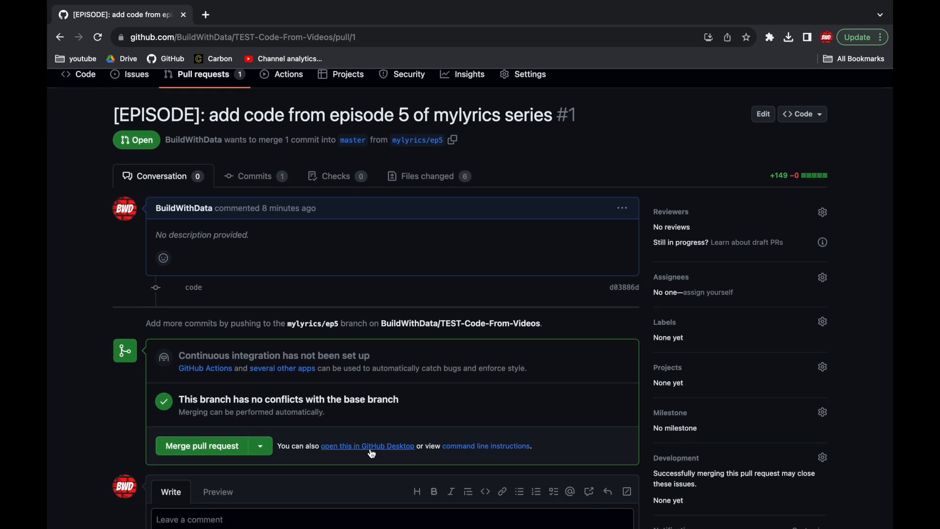
mouse_move(261, 449)
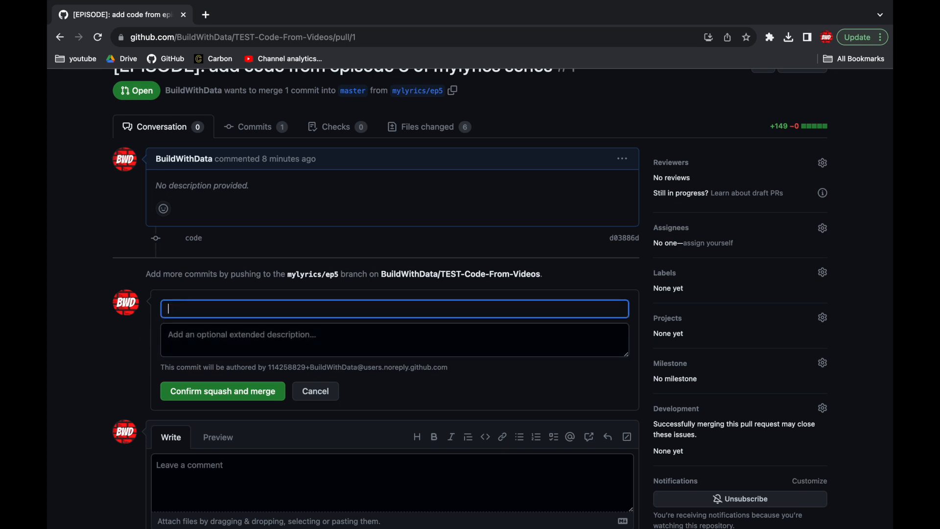
left_click(222, 391)
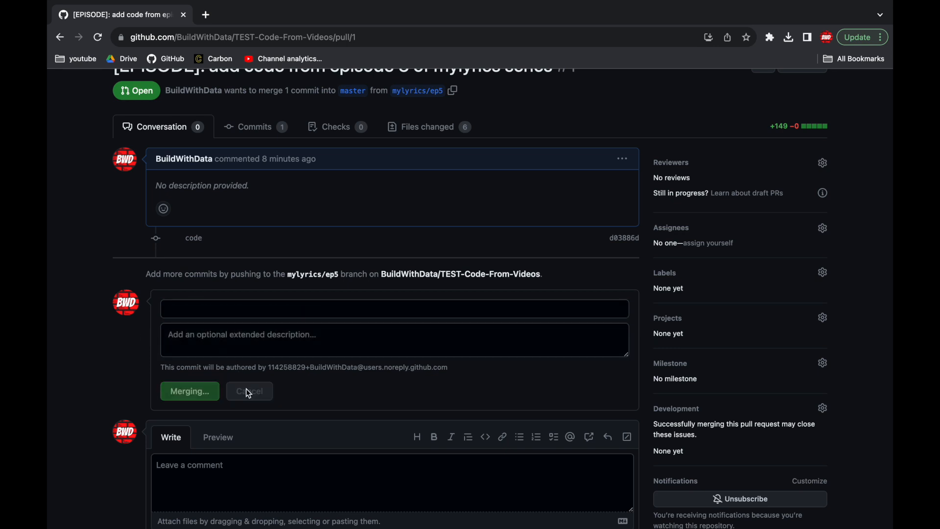
left_click(190, 391)
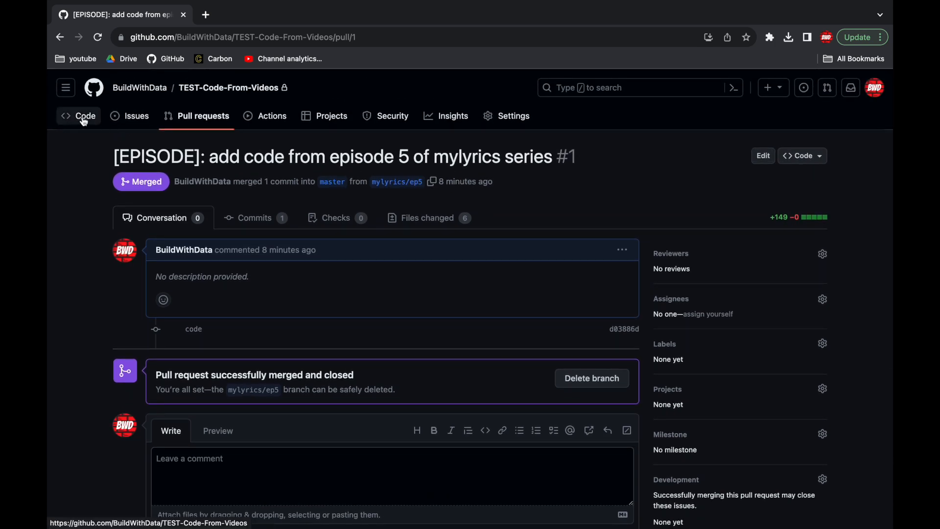
left_click(85, 115)
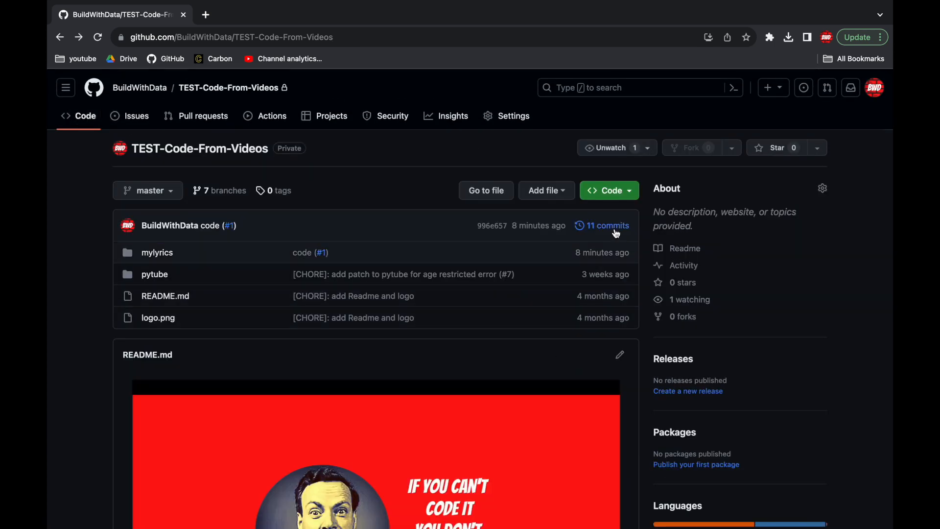
left_click(606, 225)
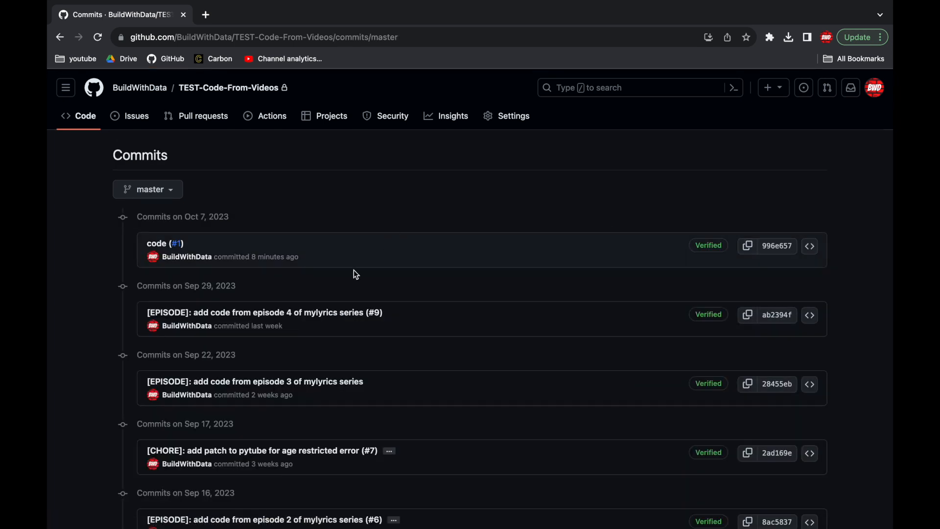
mouse_move(170, 270)
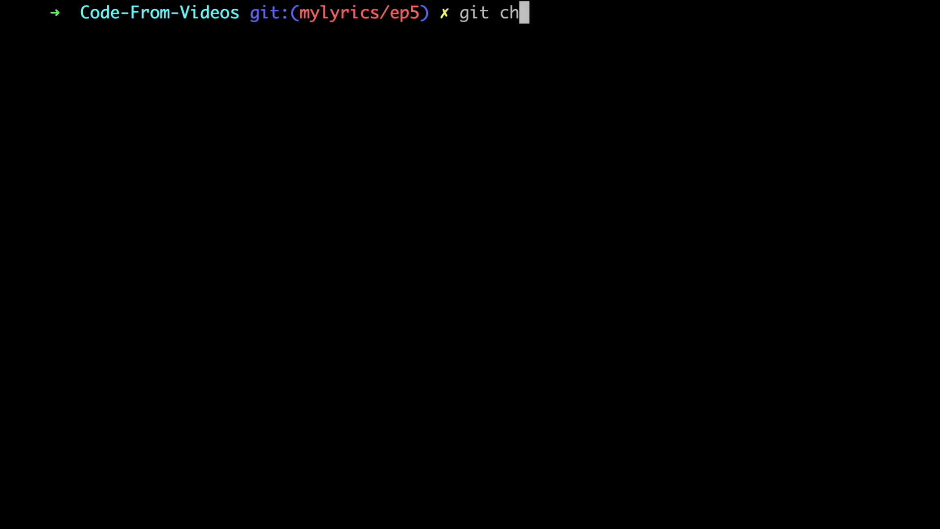
Check out master, pull from test, and hard-reset to HEAD~1 (episode 4)
type("eckout master")
type("git pull test master")
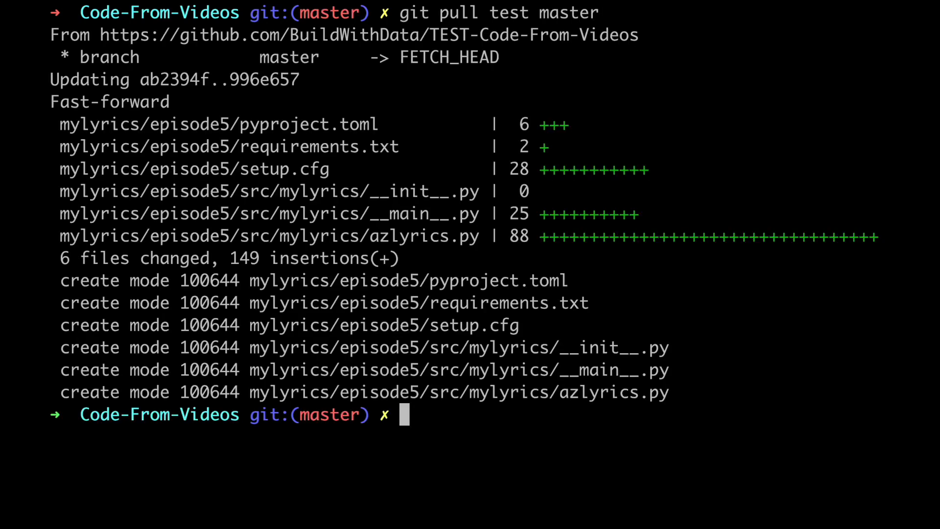
type("g")
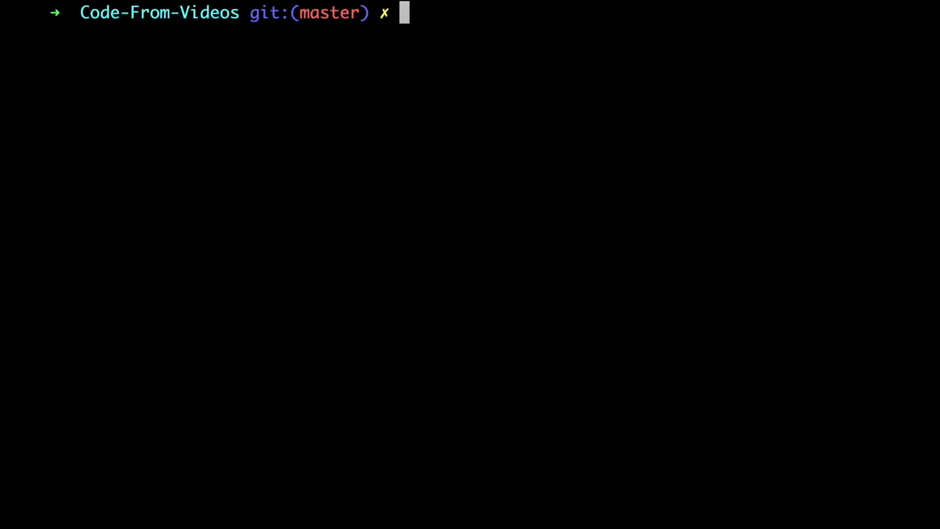
type("git reset --hard H")
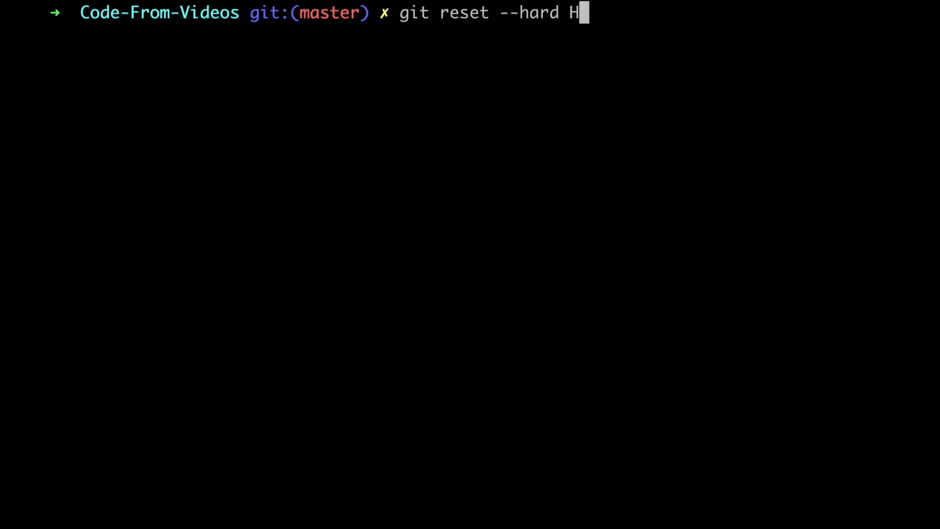
type("EAD~1")
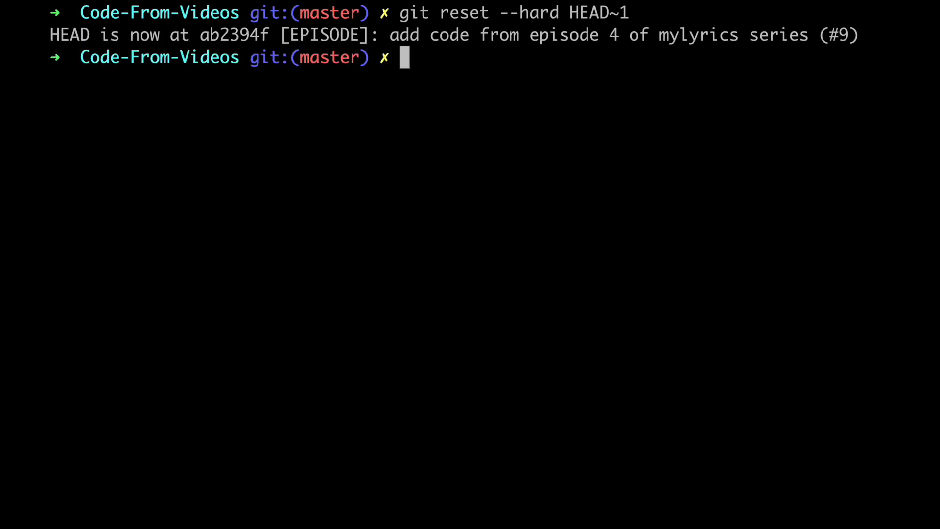
left_click_drag(50, 34, 227, 35)
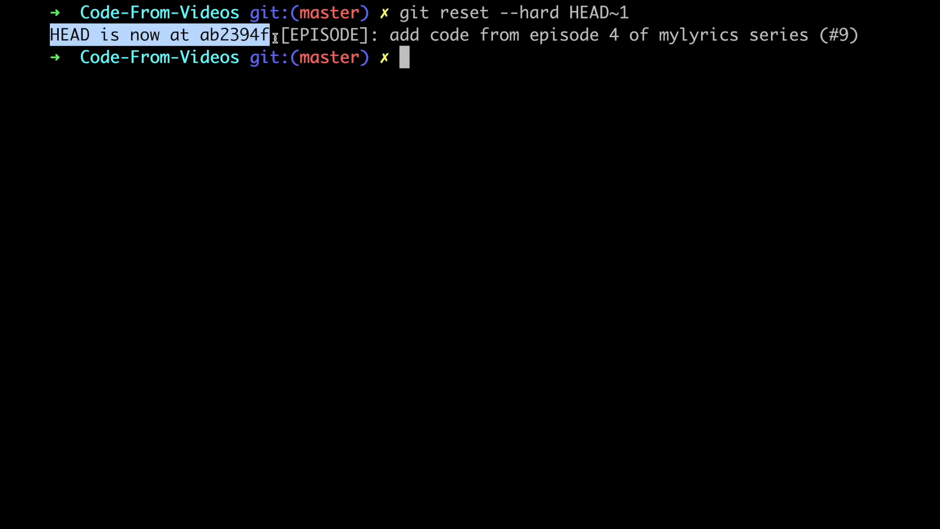
type("git log")
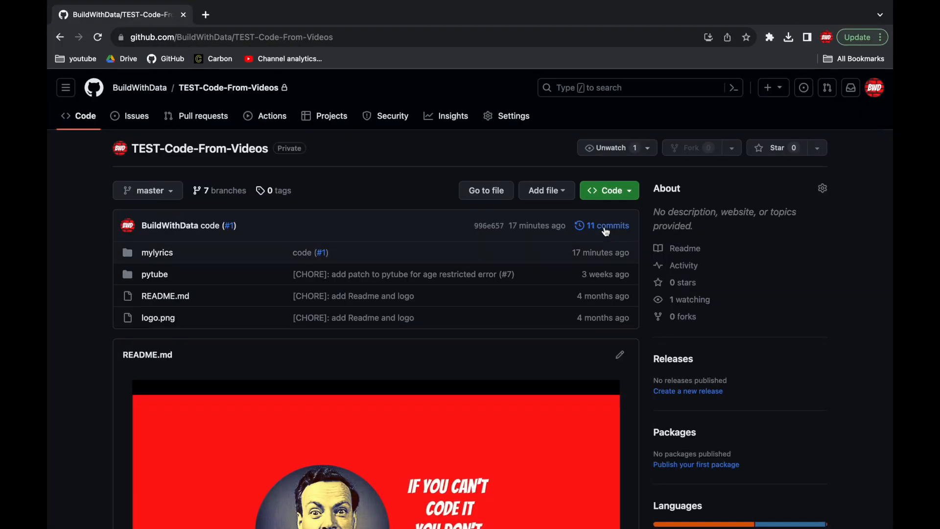
left_click(606, 225)
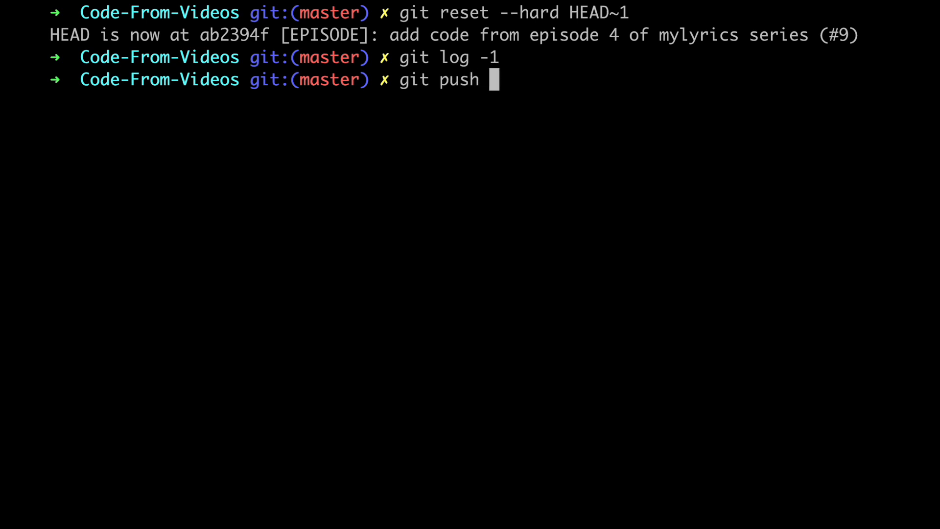
Force-push master to the test remote, moving it back to the episode 4 commit
type("test --force")
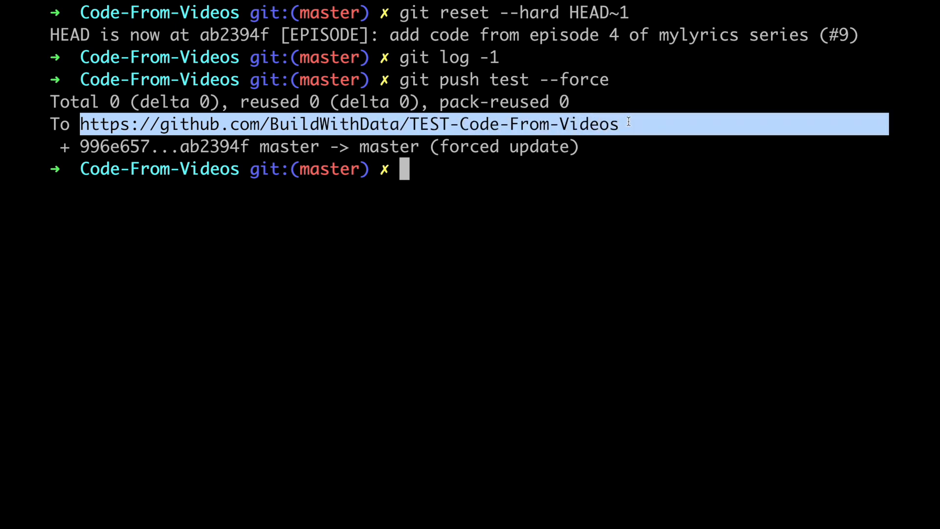
double_click(216, 146)
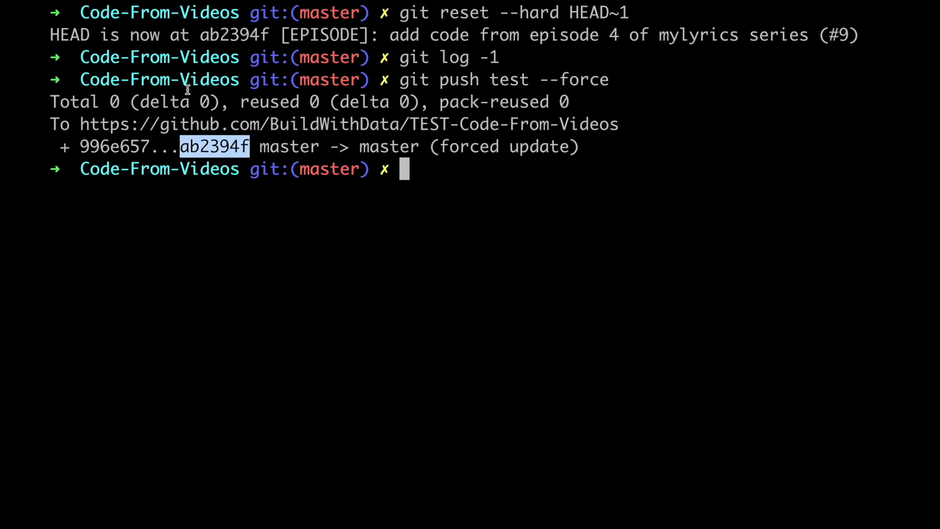
double_click(235, 34)
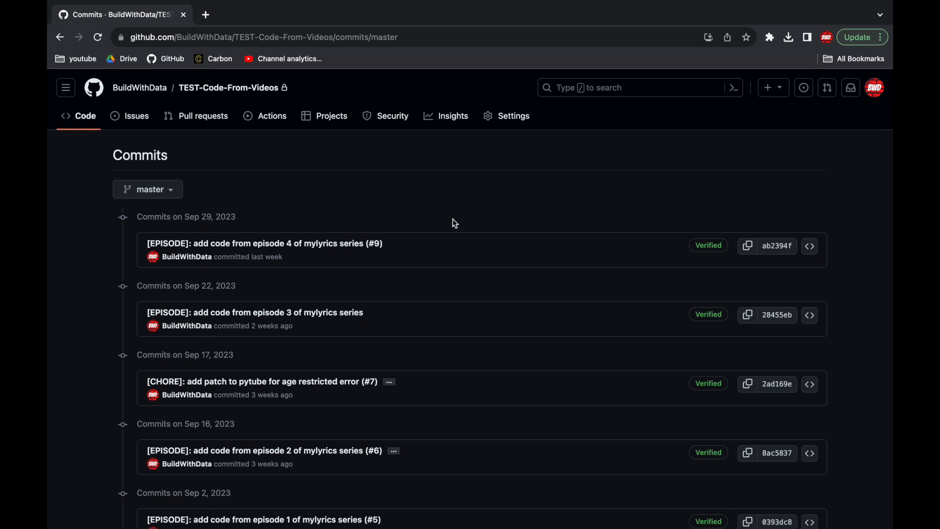
mouse_move(229, 88)
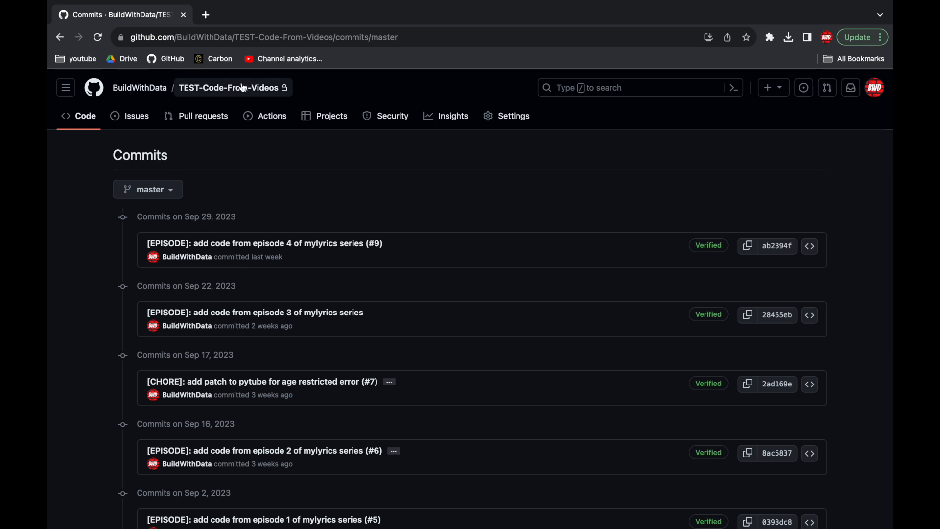
Open the TEST repository's main page to confirm episode 4 is the latest commit
left_click(230, 88)
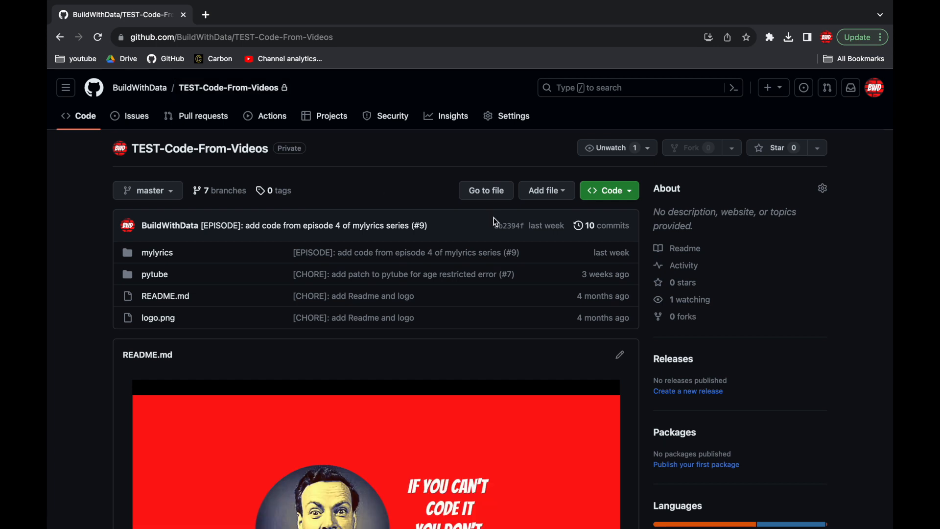
mouse_move(604, 236)
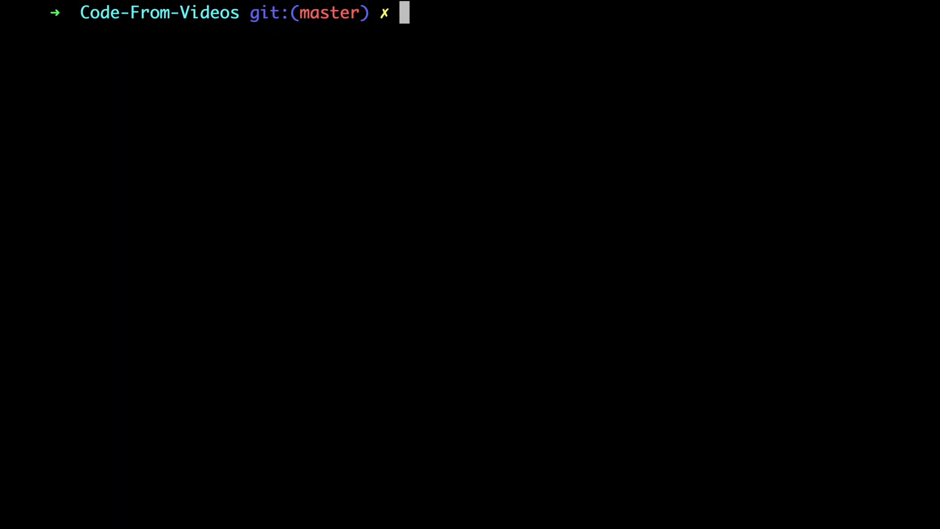
Check git log and force-push master to origin, which fails with GH006 protected branch
type("git log -1")
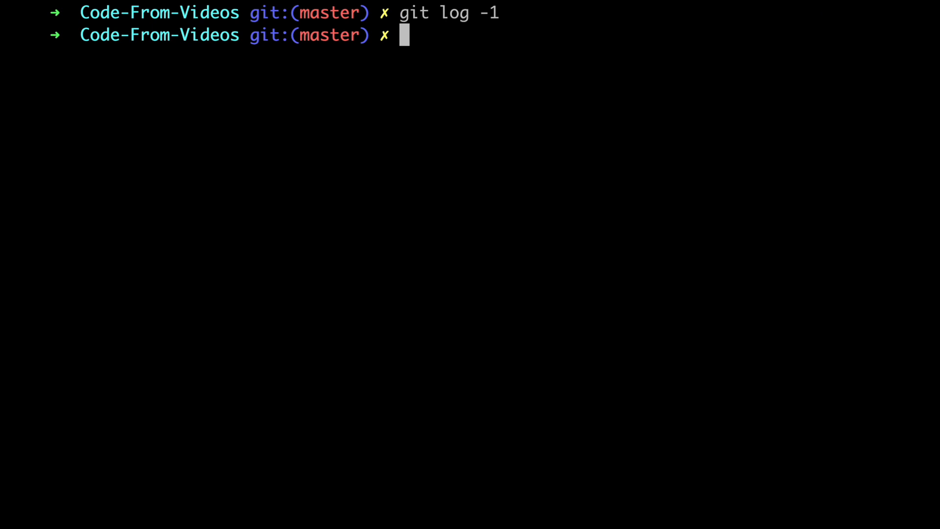
type("git pu")
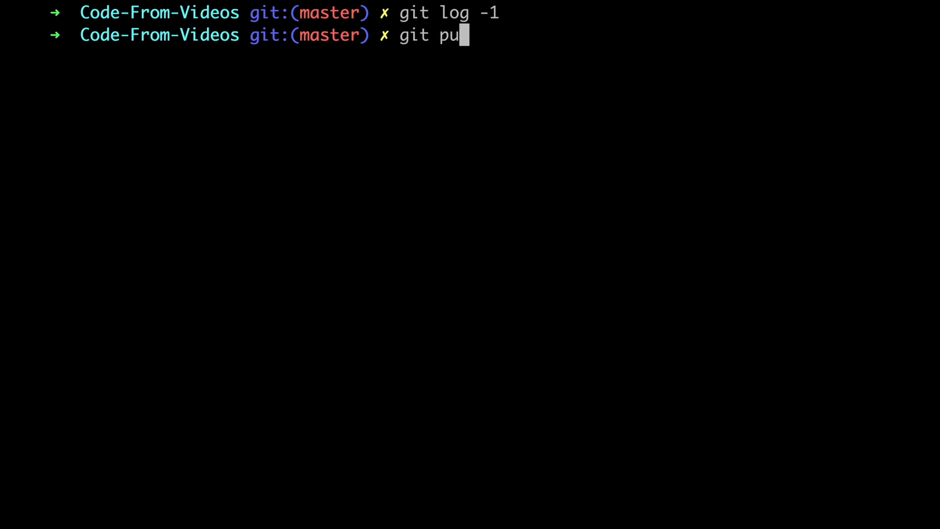
type("sh origin --force")
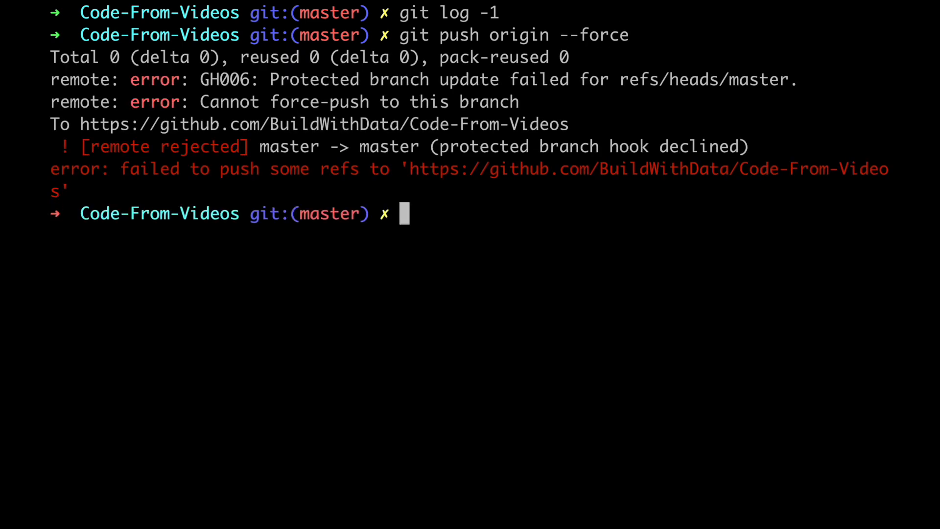
left_click_drag(50, 102, 446, 102)
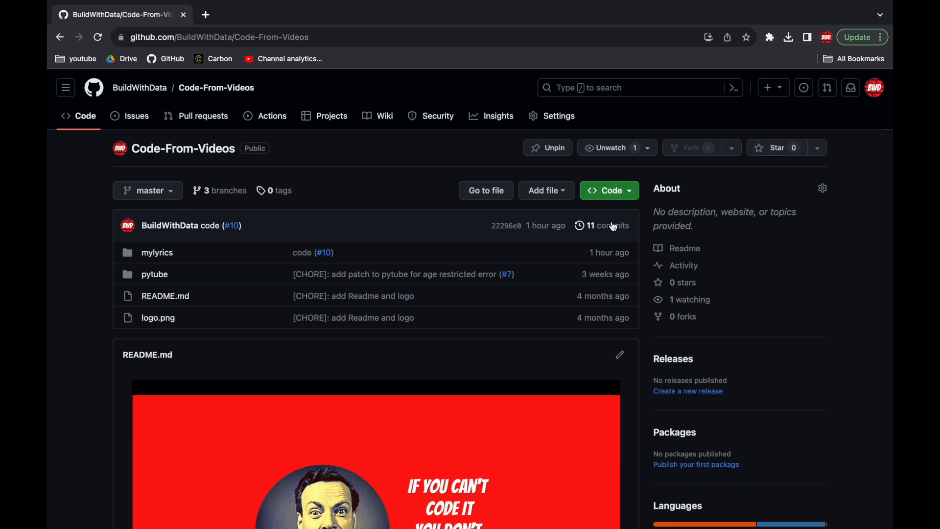
In Settings > Branches, edit and save the master protection rule, then delete it
left_click(606, 225)
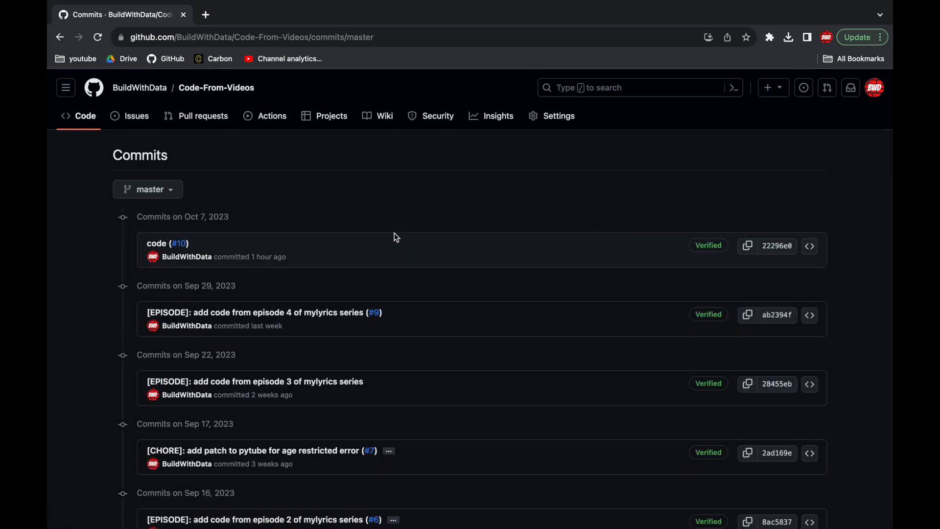
mouse_move(558, 195)
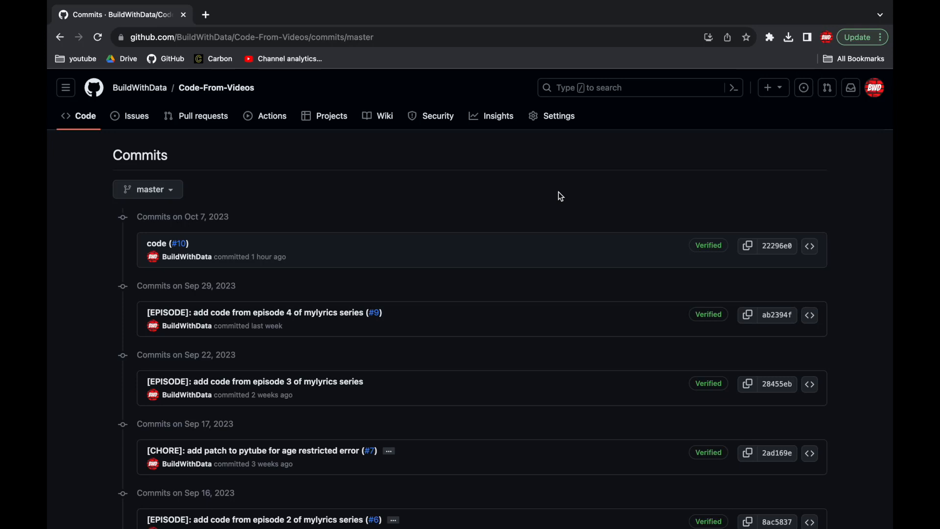
mouse_move(558, 115)
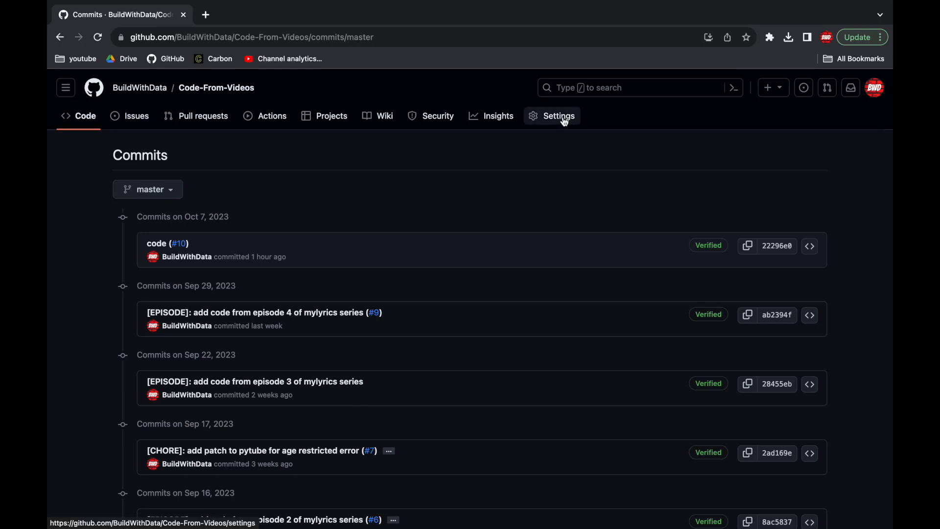
left_click(558, 115)
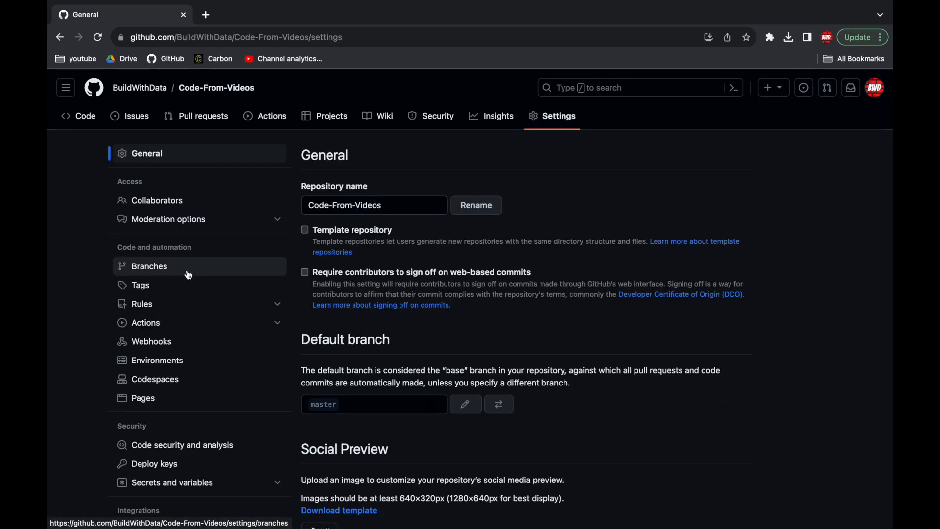
left_click(149, 265)
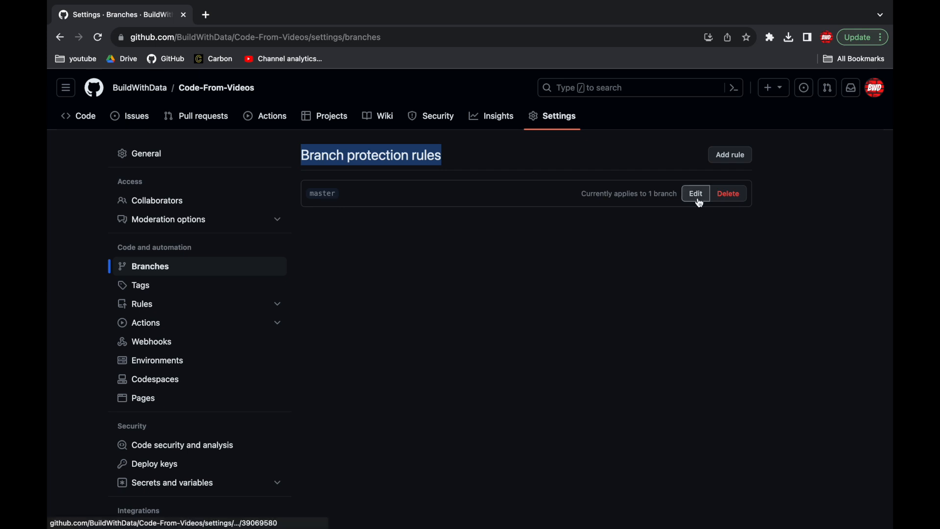
left_click(695, 193)
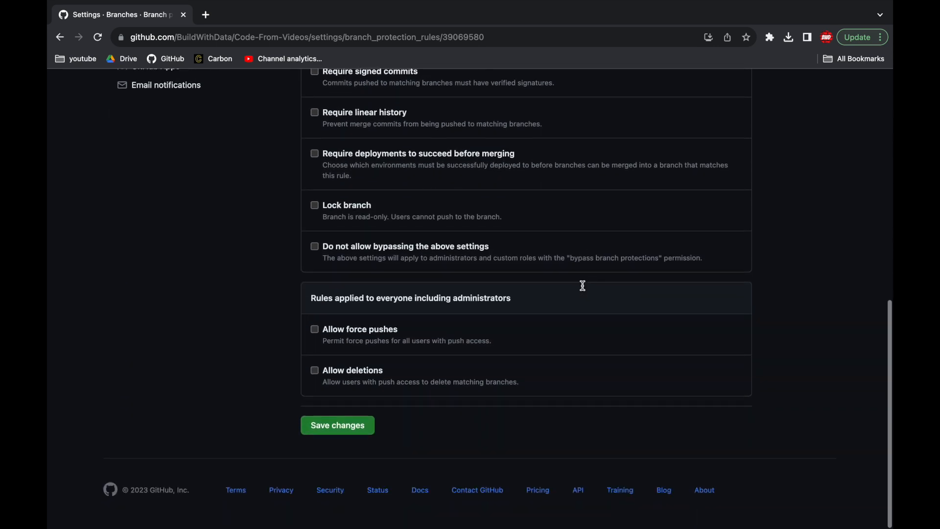
left_click(337, 424)
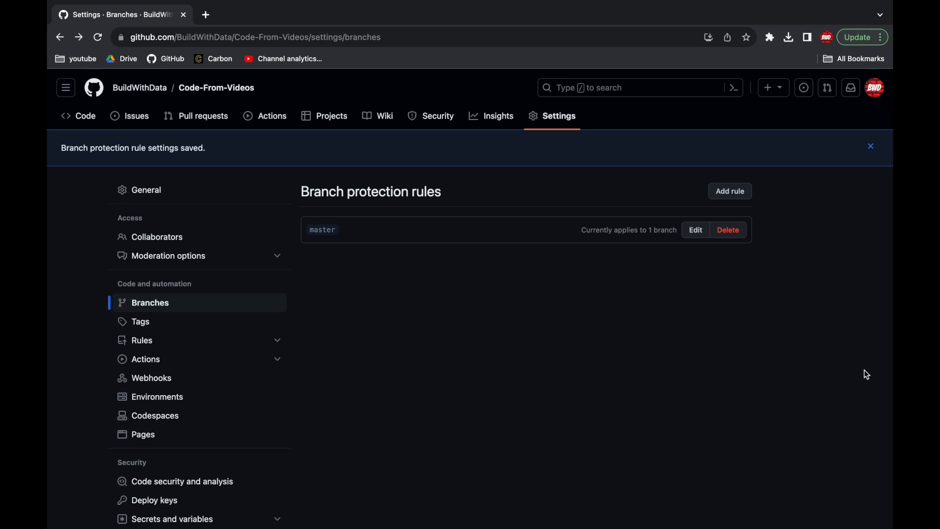
left_click(728, 230)
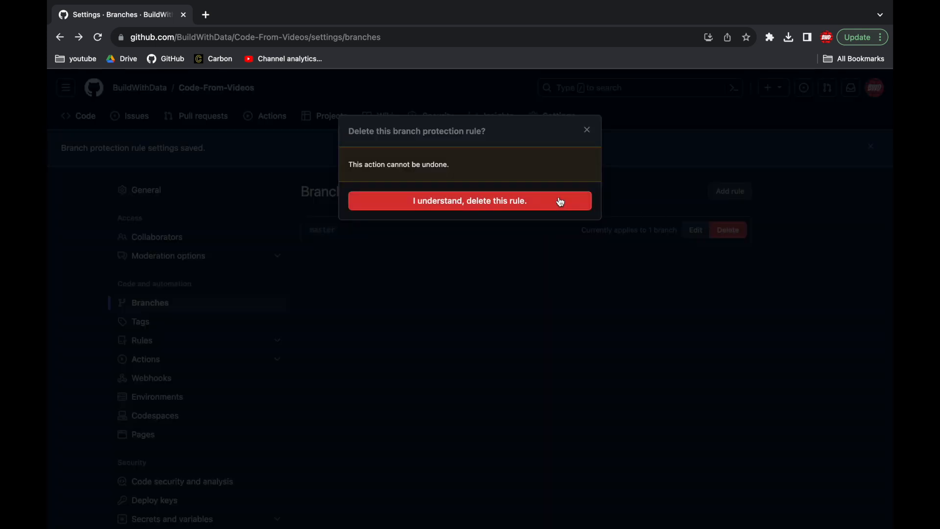
left_click(470, 201)
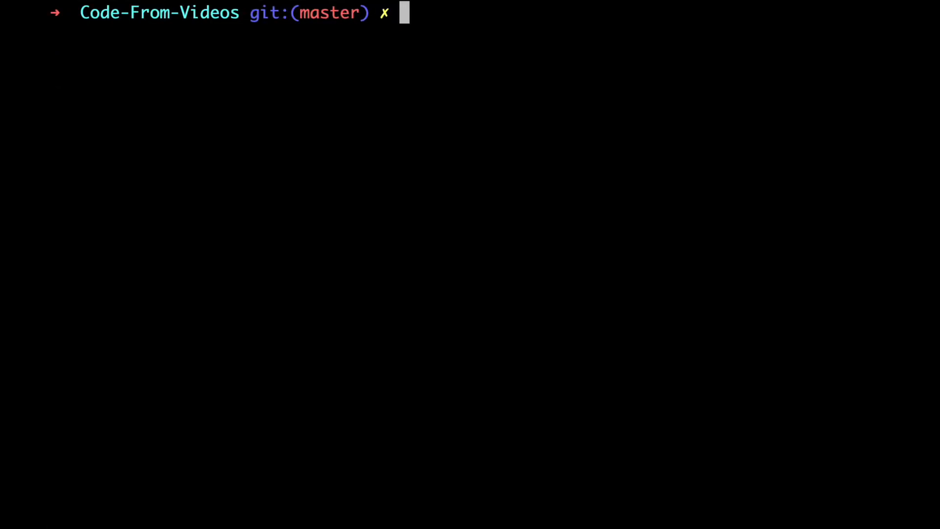
Force-push master to origin with 'git push origin --force'
type("git p")
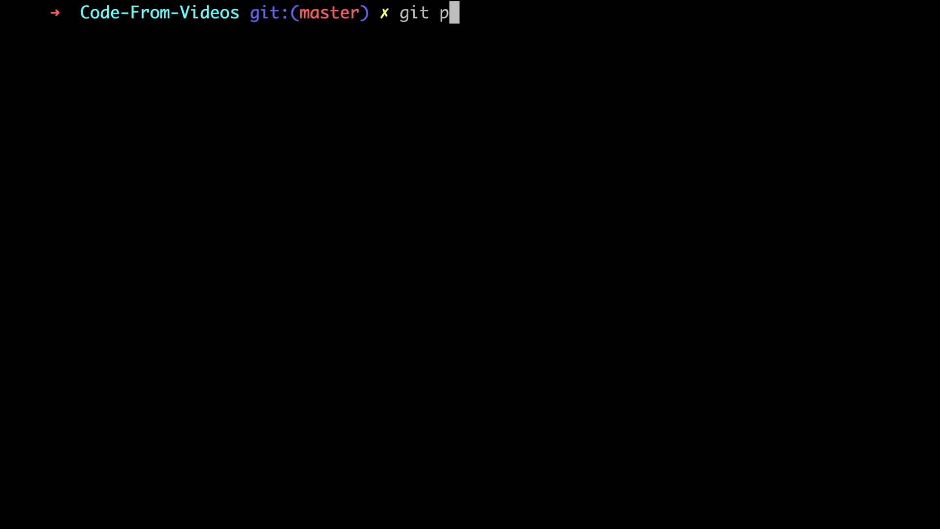
type("ush origin --force")
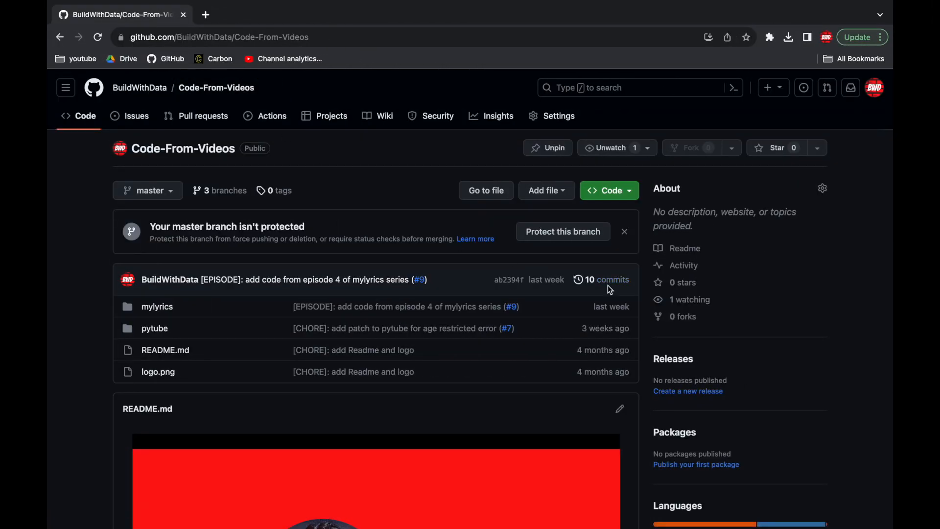
mouse_move(608, 279)
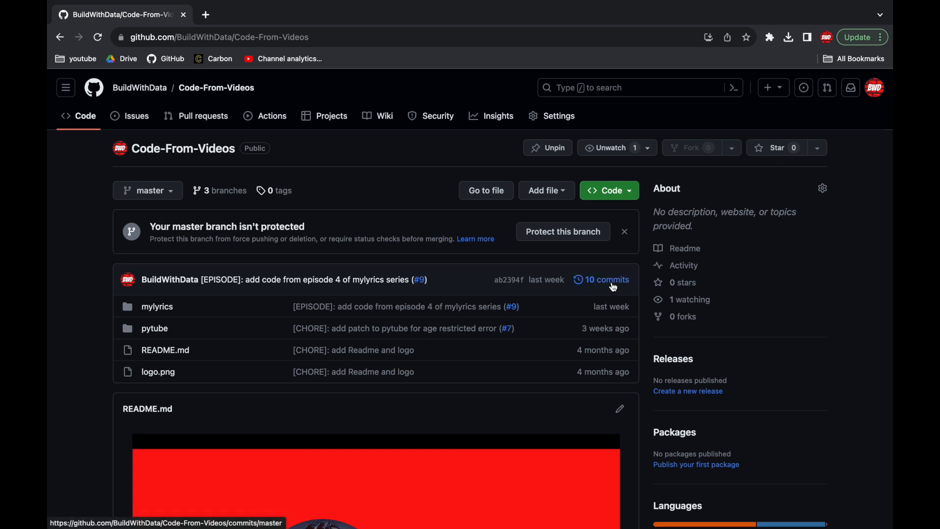
Confirm the 'code' commit is gone, then add a 'master' protection rule requiring pull-request approval
left_click(606, 280)
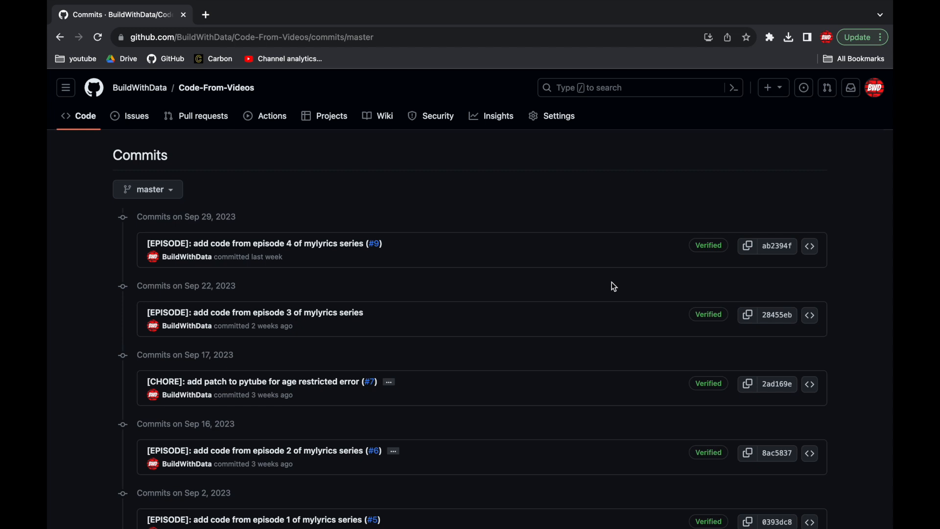
left_click(557, 116)
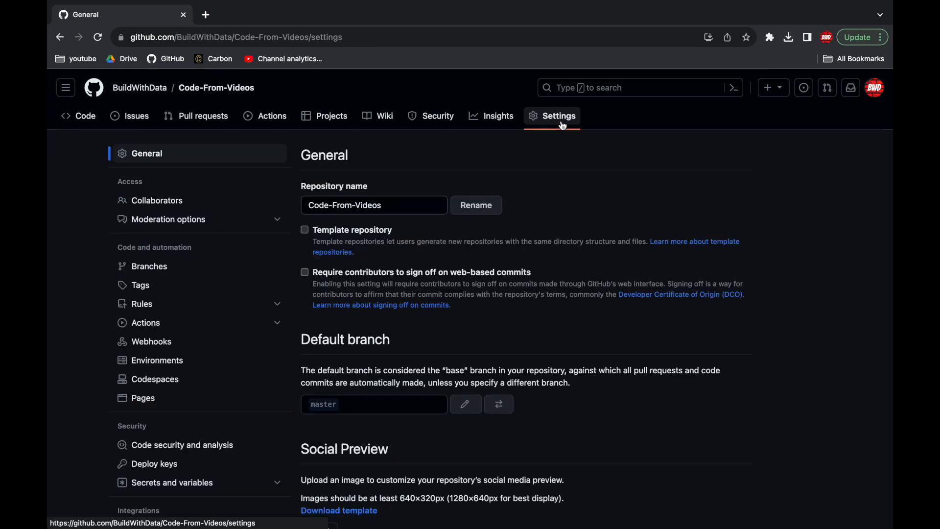
left_click(150, 265)
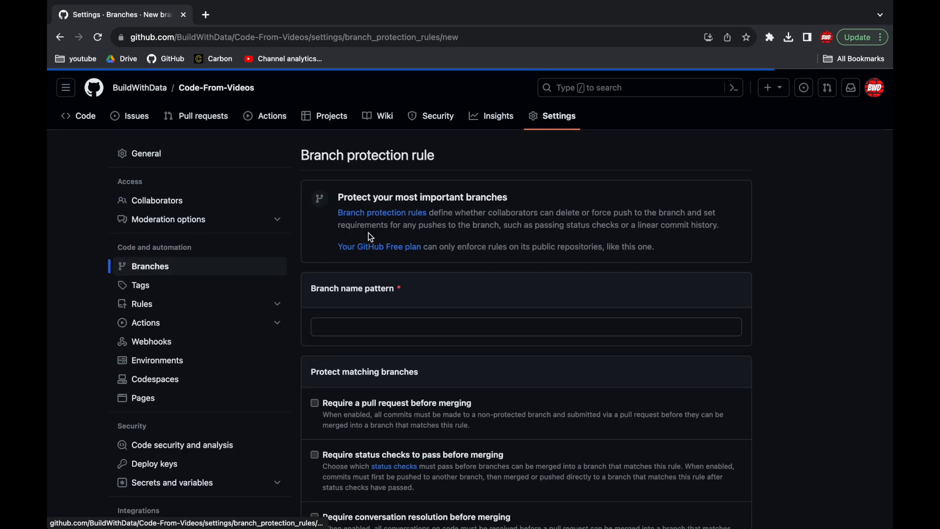
type("master")
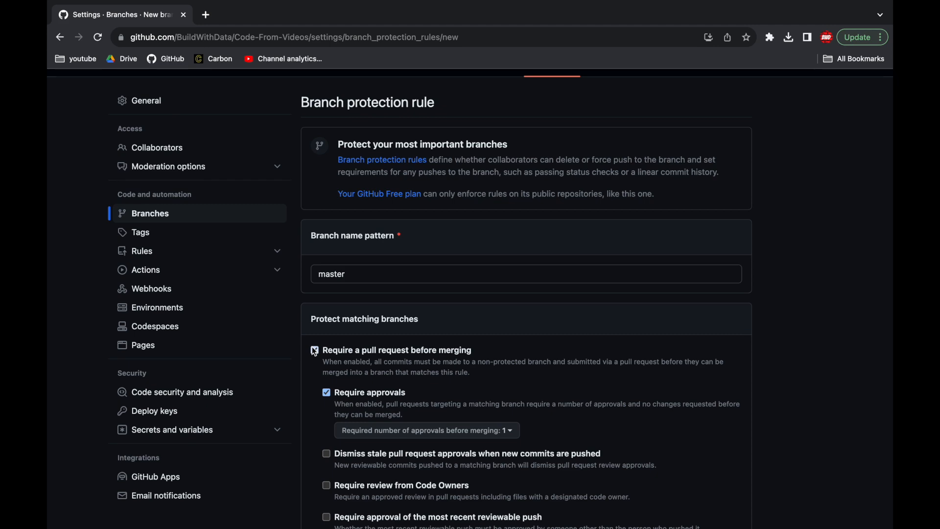
scroll("down", 3)
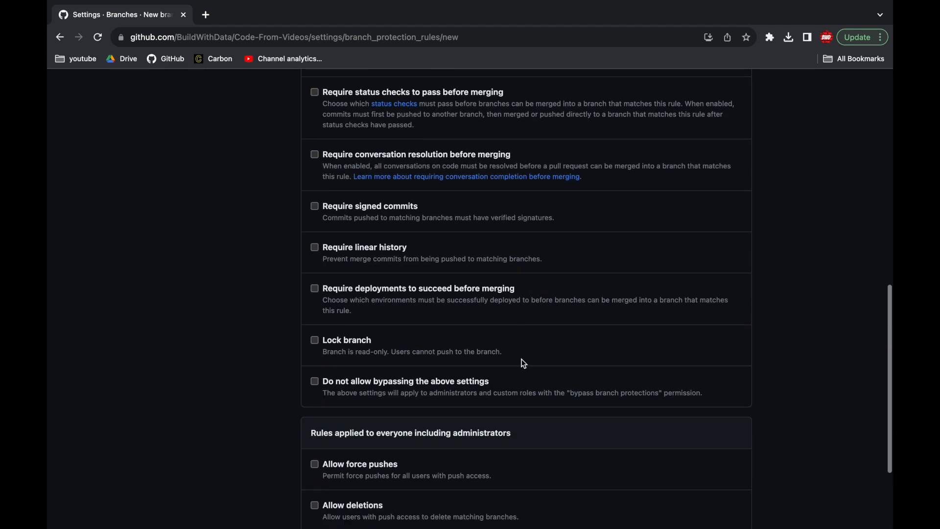